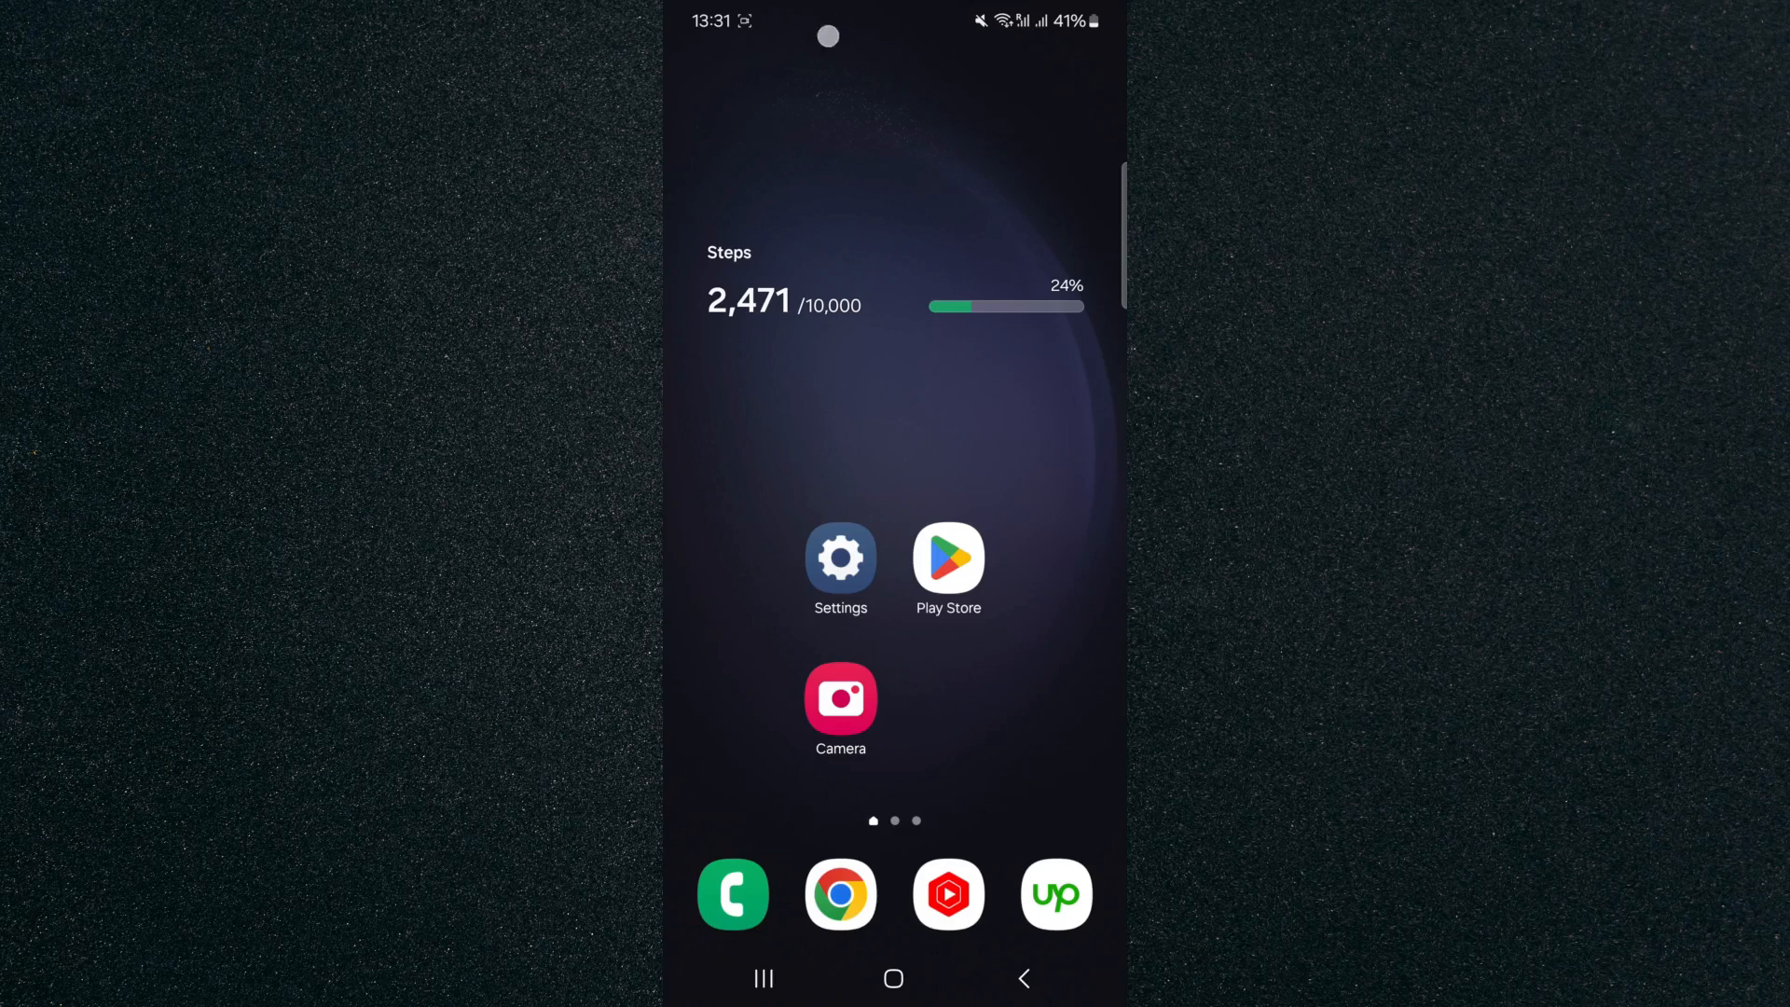
Pull down the quick settings panel fully from the home screen
{"action": "scroll", "scroll_direction": "down", "scroll_amount": 3}
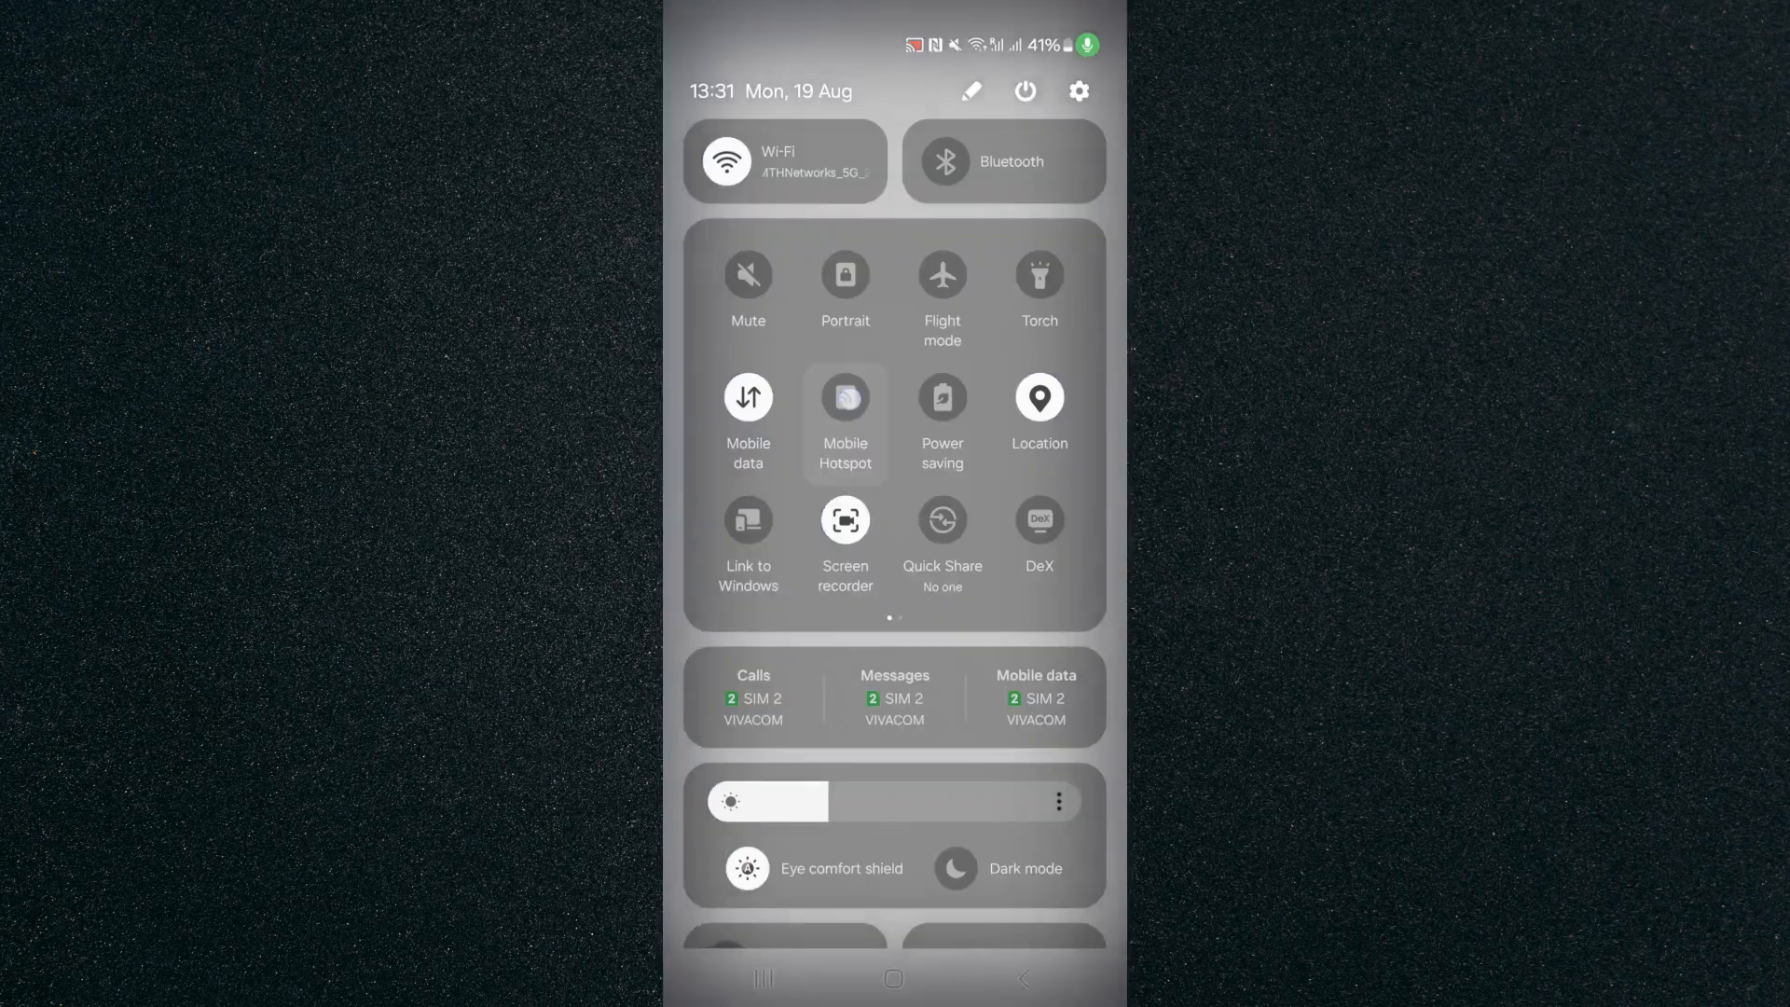
Long-press the Mobile Hotspot tile and bring up the Set mobile data limit dialog
{"action": "left_click", "coordinate": [845, 399]}
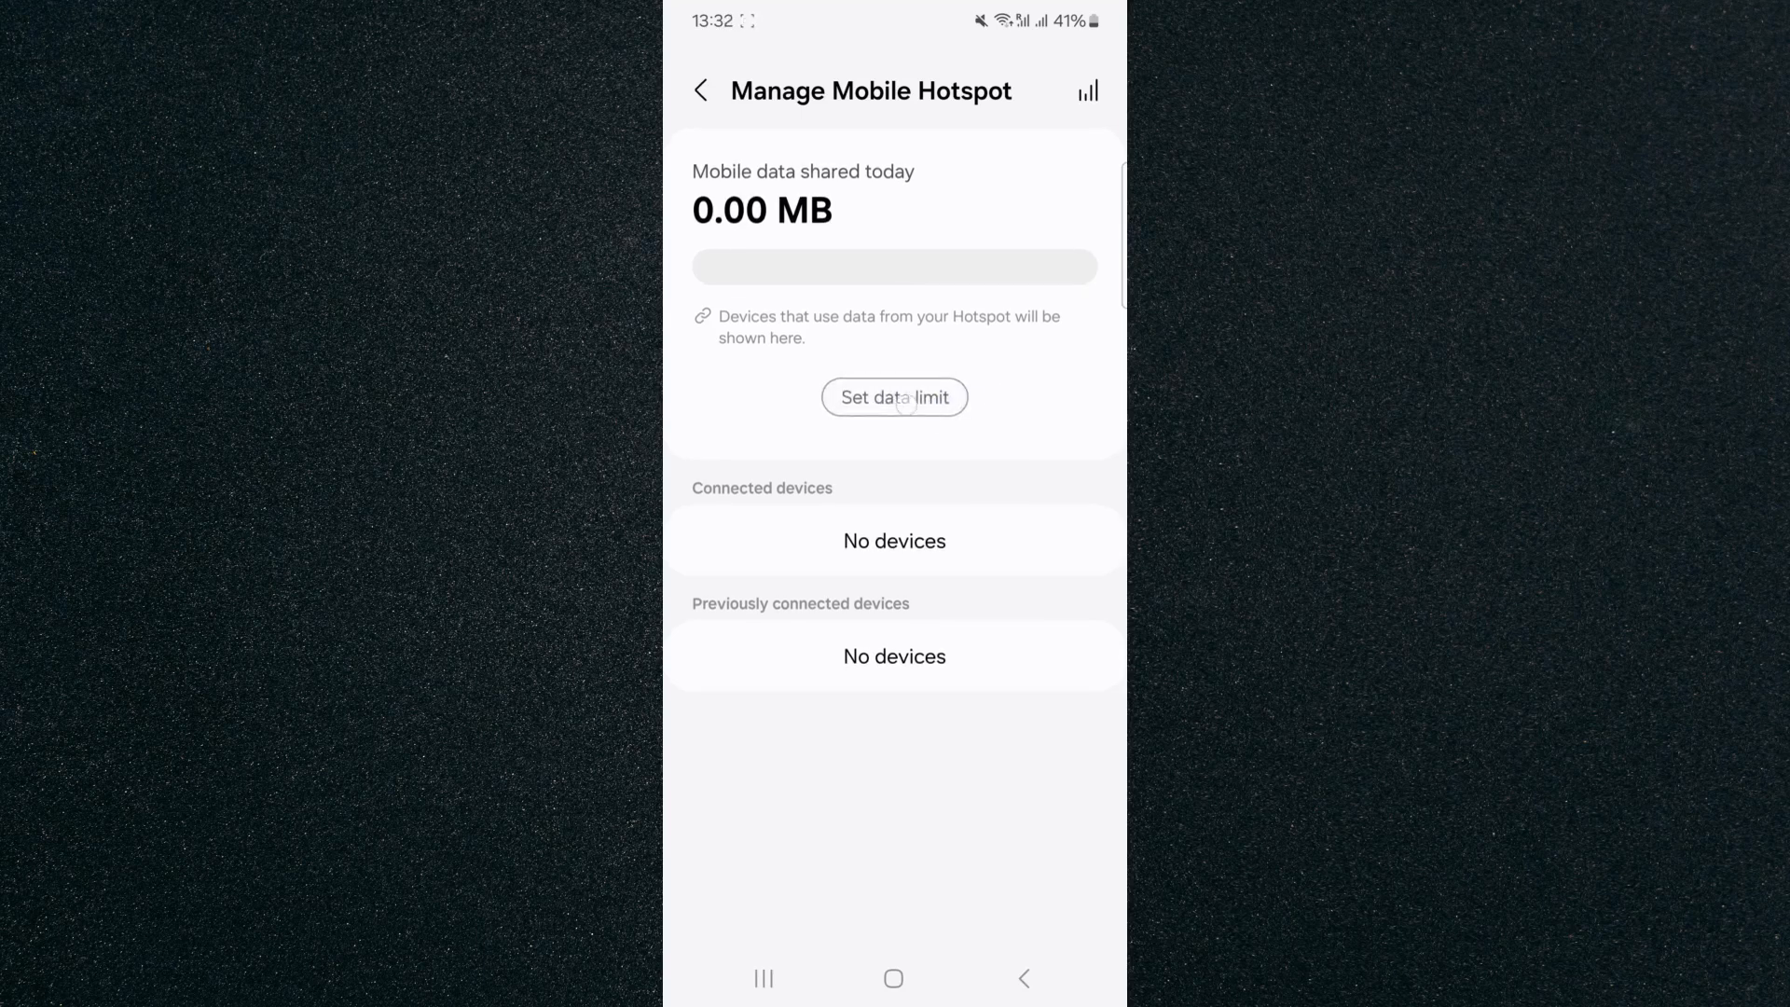
{"action": "left_click", "coordinate": [893, 397]}
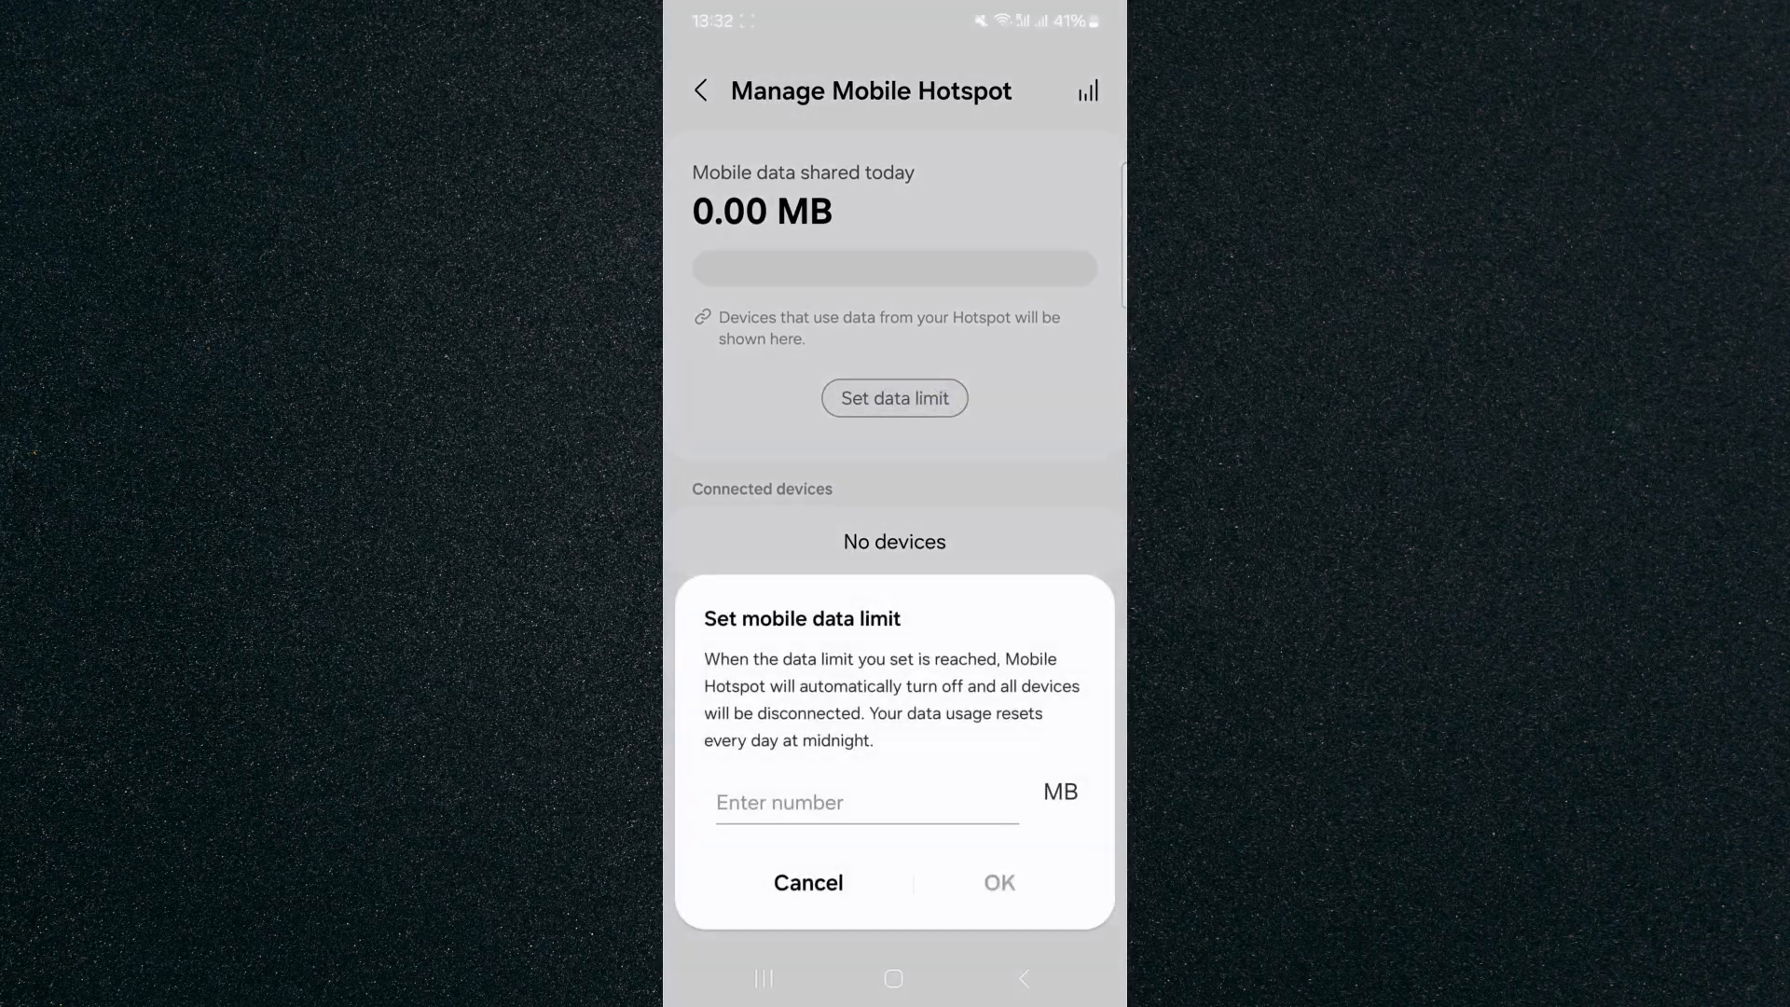
Enter 1024 MB as the daily limit and confirm it, then reopen the limit showing 1.02 GB
{"action": "left_click", "coordinate": [867, 802]}
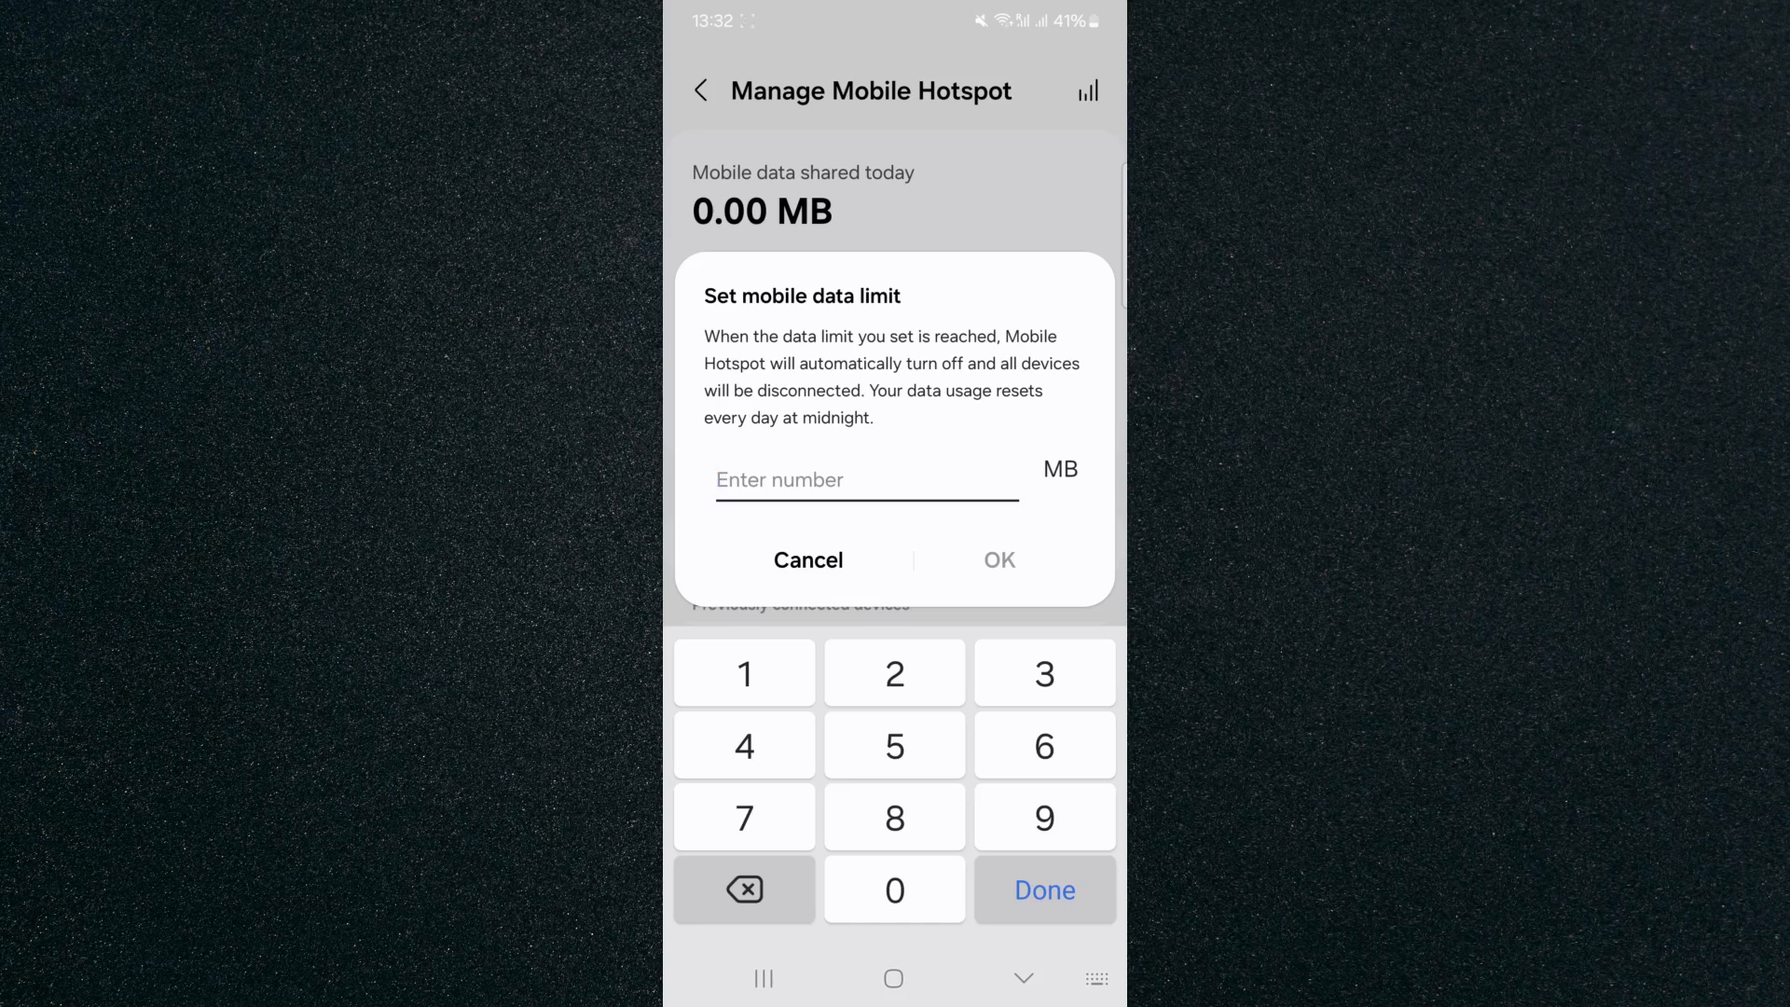
{"action": "type", "text": "1024"}
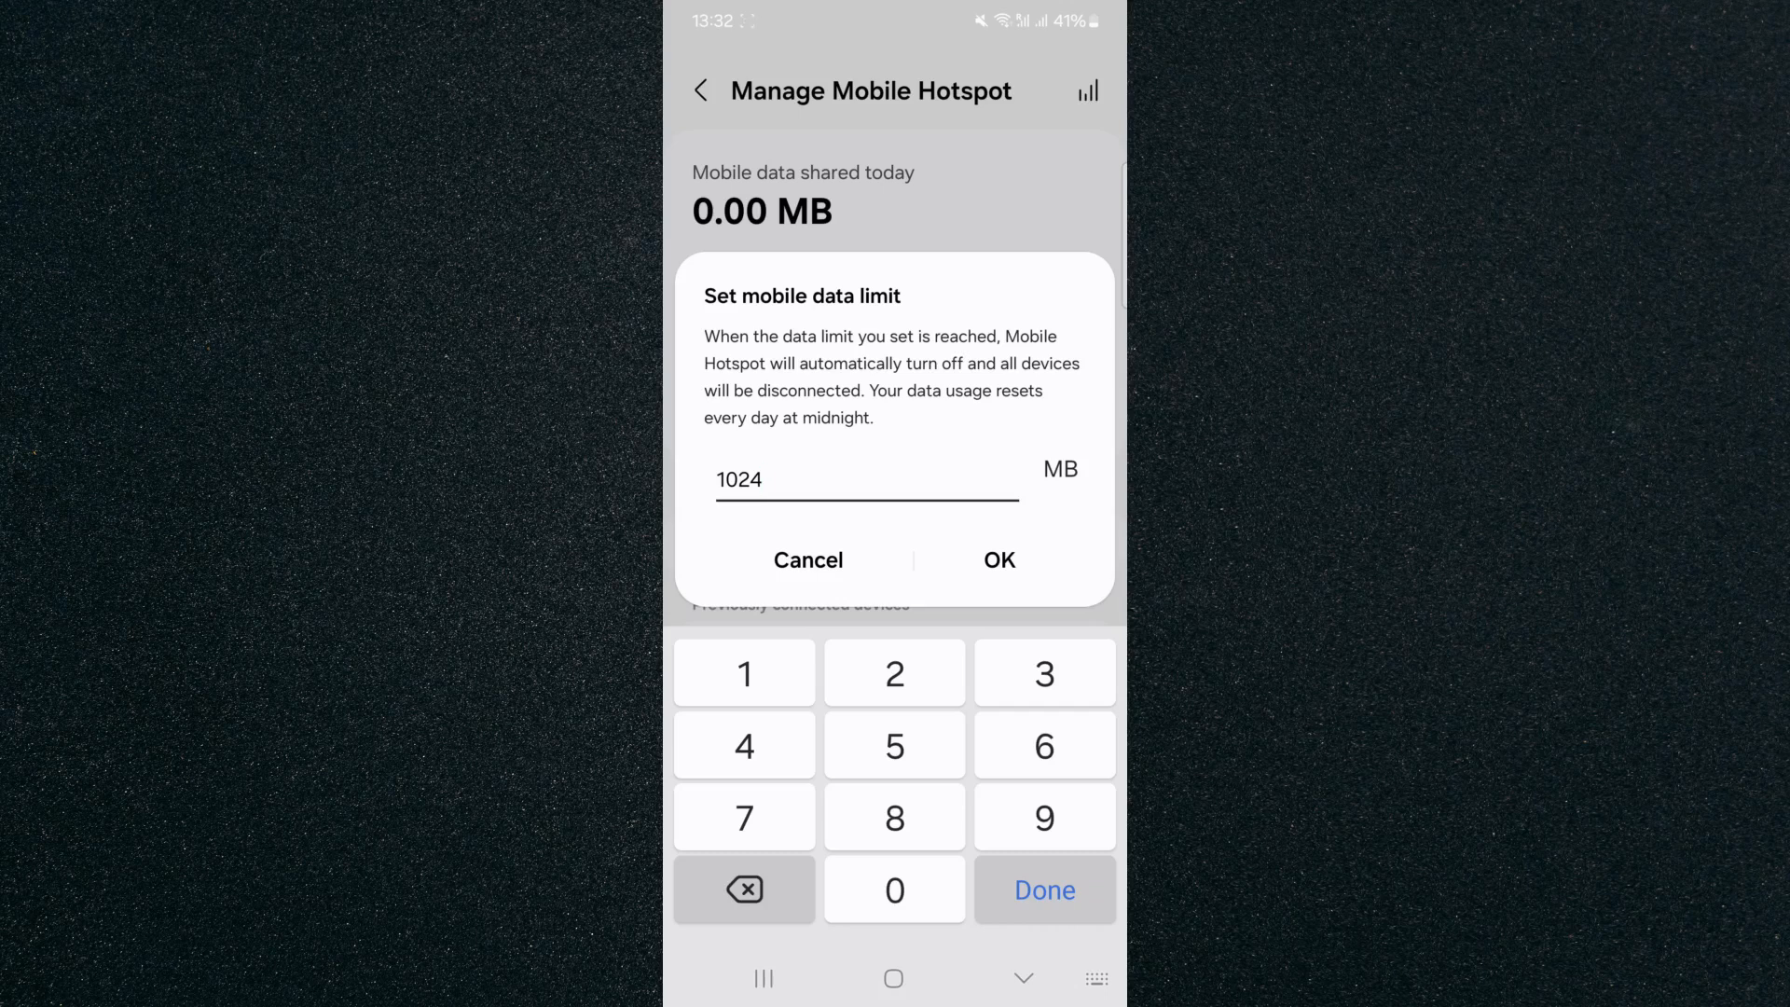
{"action": "left_click", "coordinate": [996, 560]}
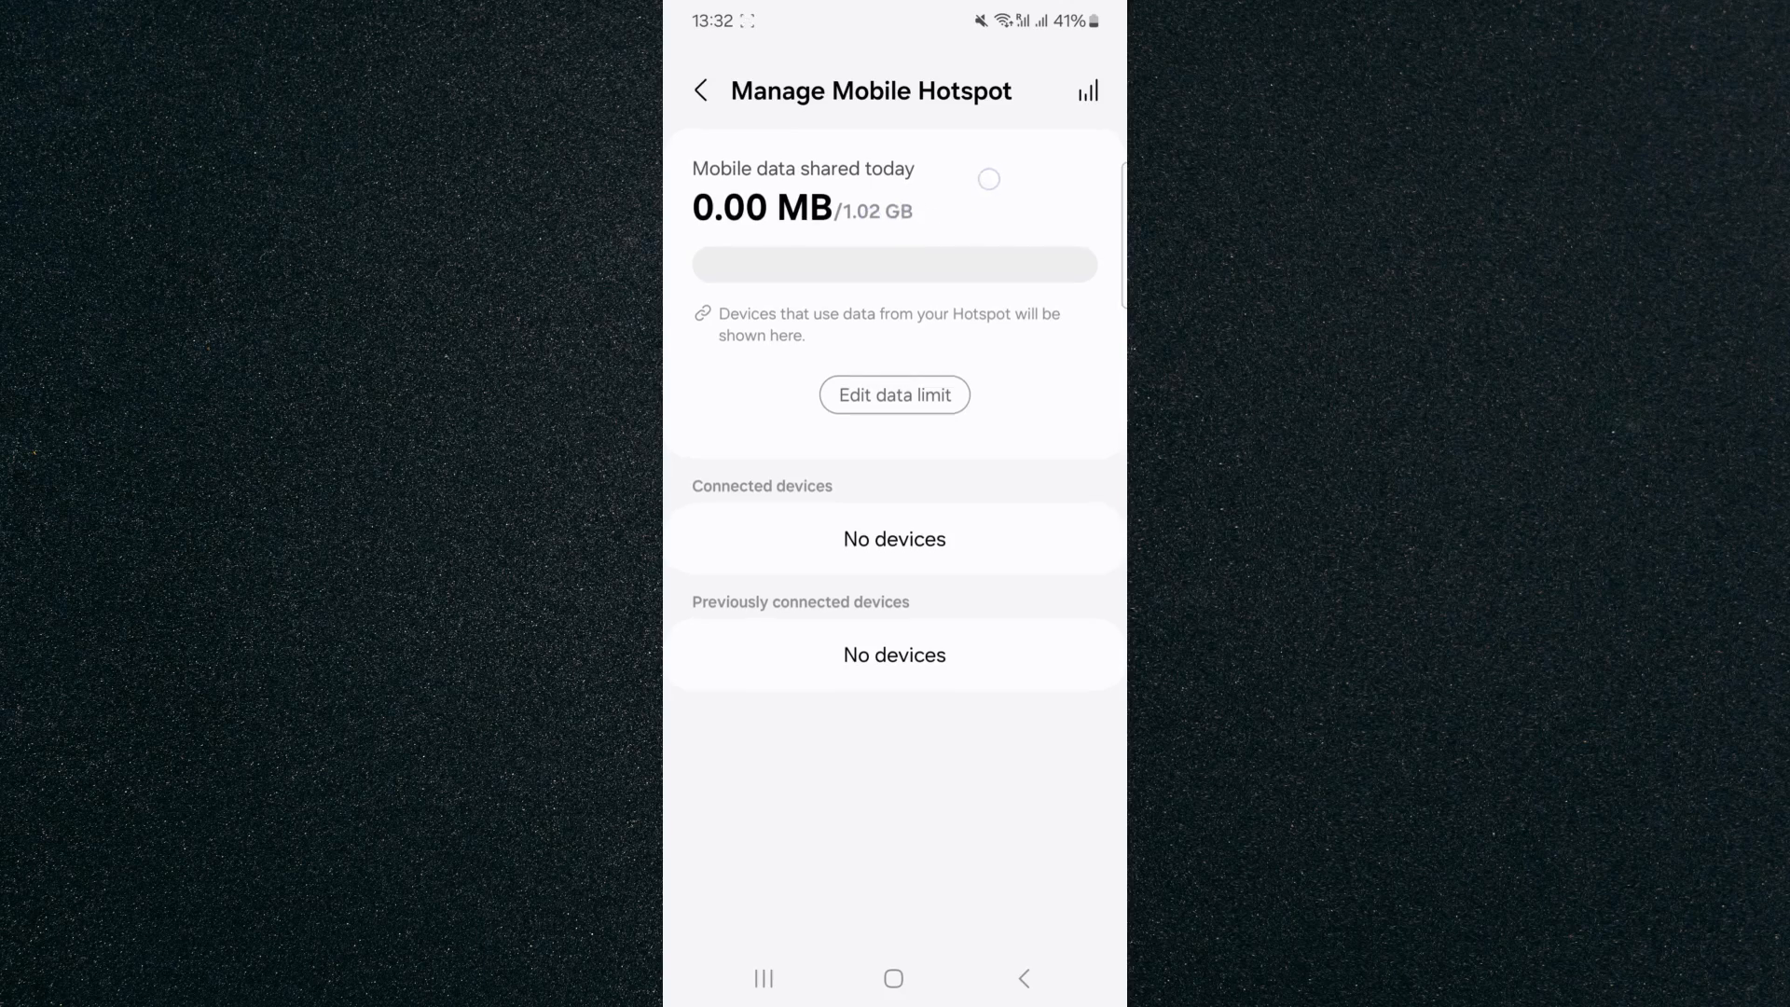
{"action": "left_click", "coordinate": [893, 395]}
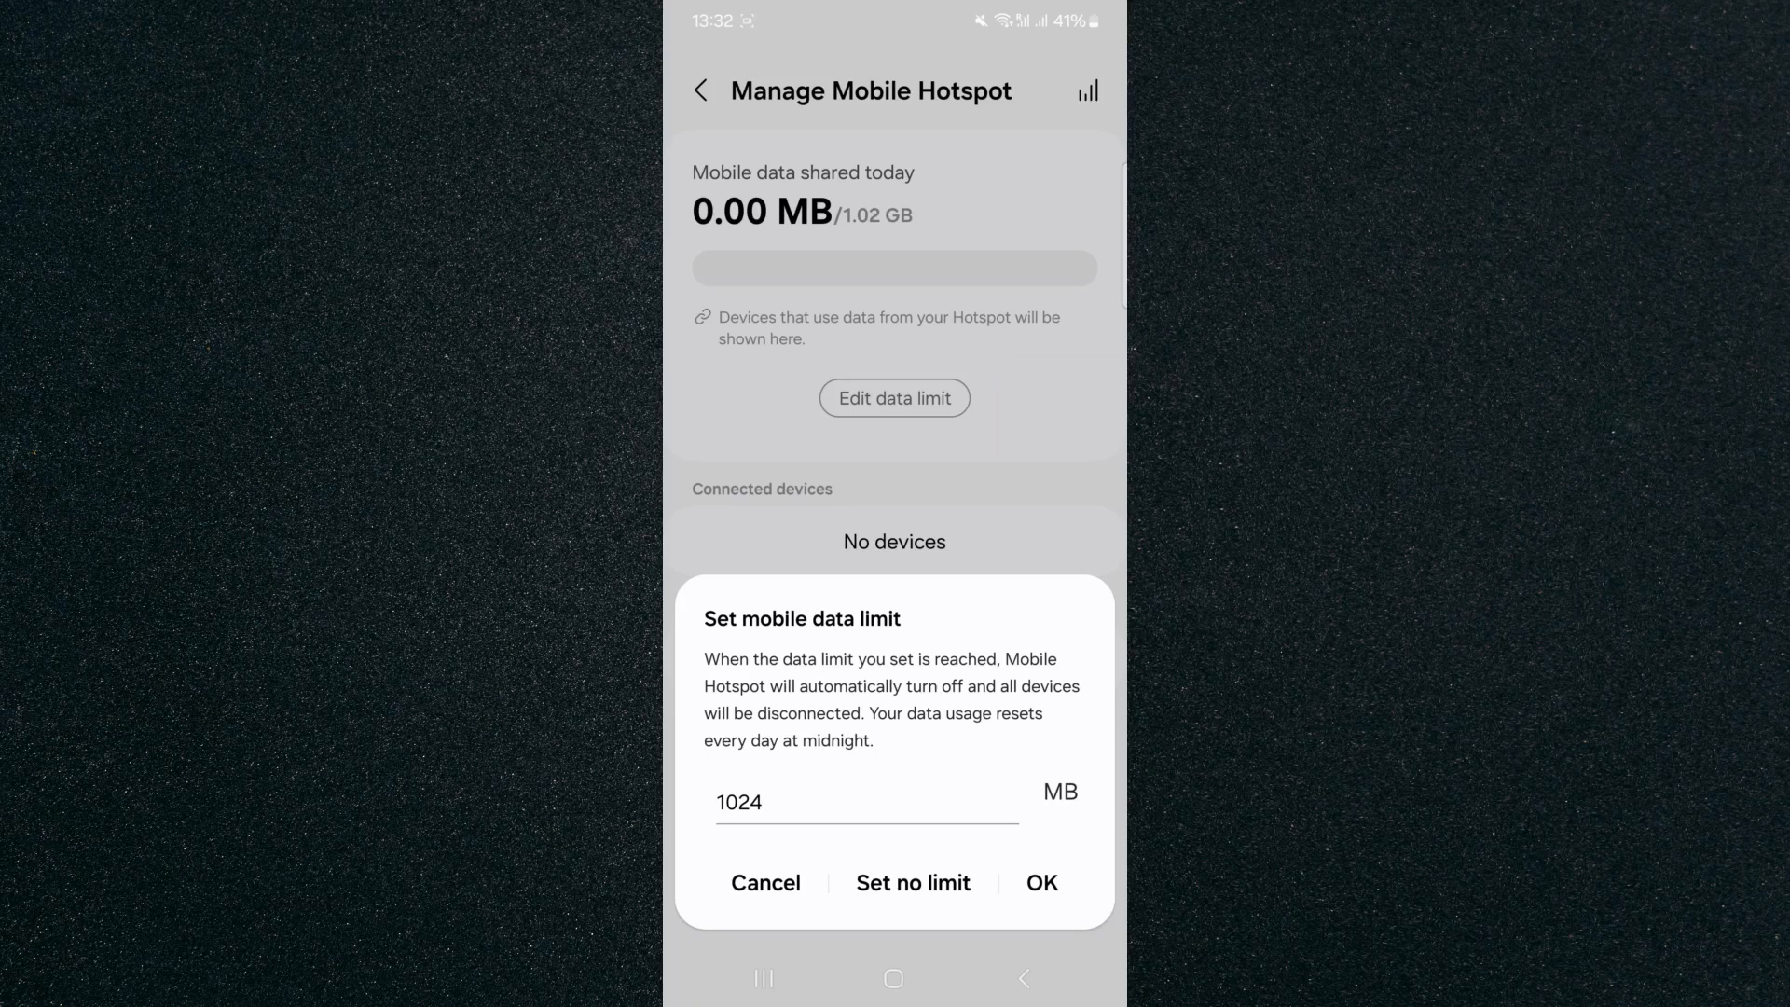
Cancel the data limit dialog unchanged and launch Settings from the home screen
{"action": "left_click", "coordinate": [1041, 882]}
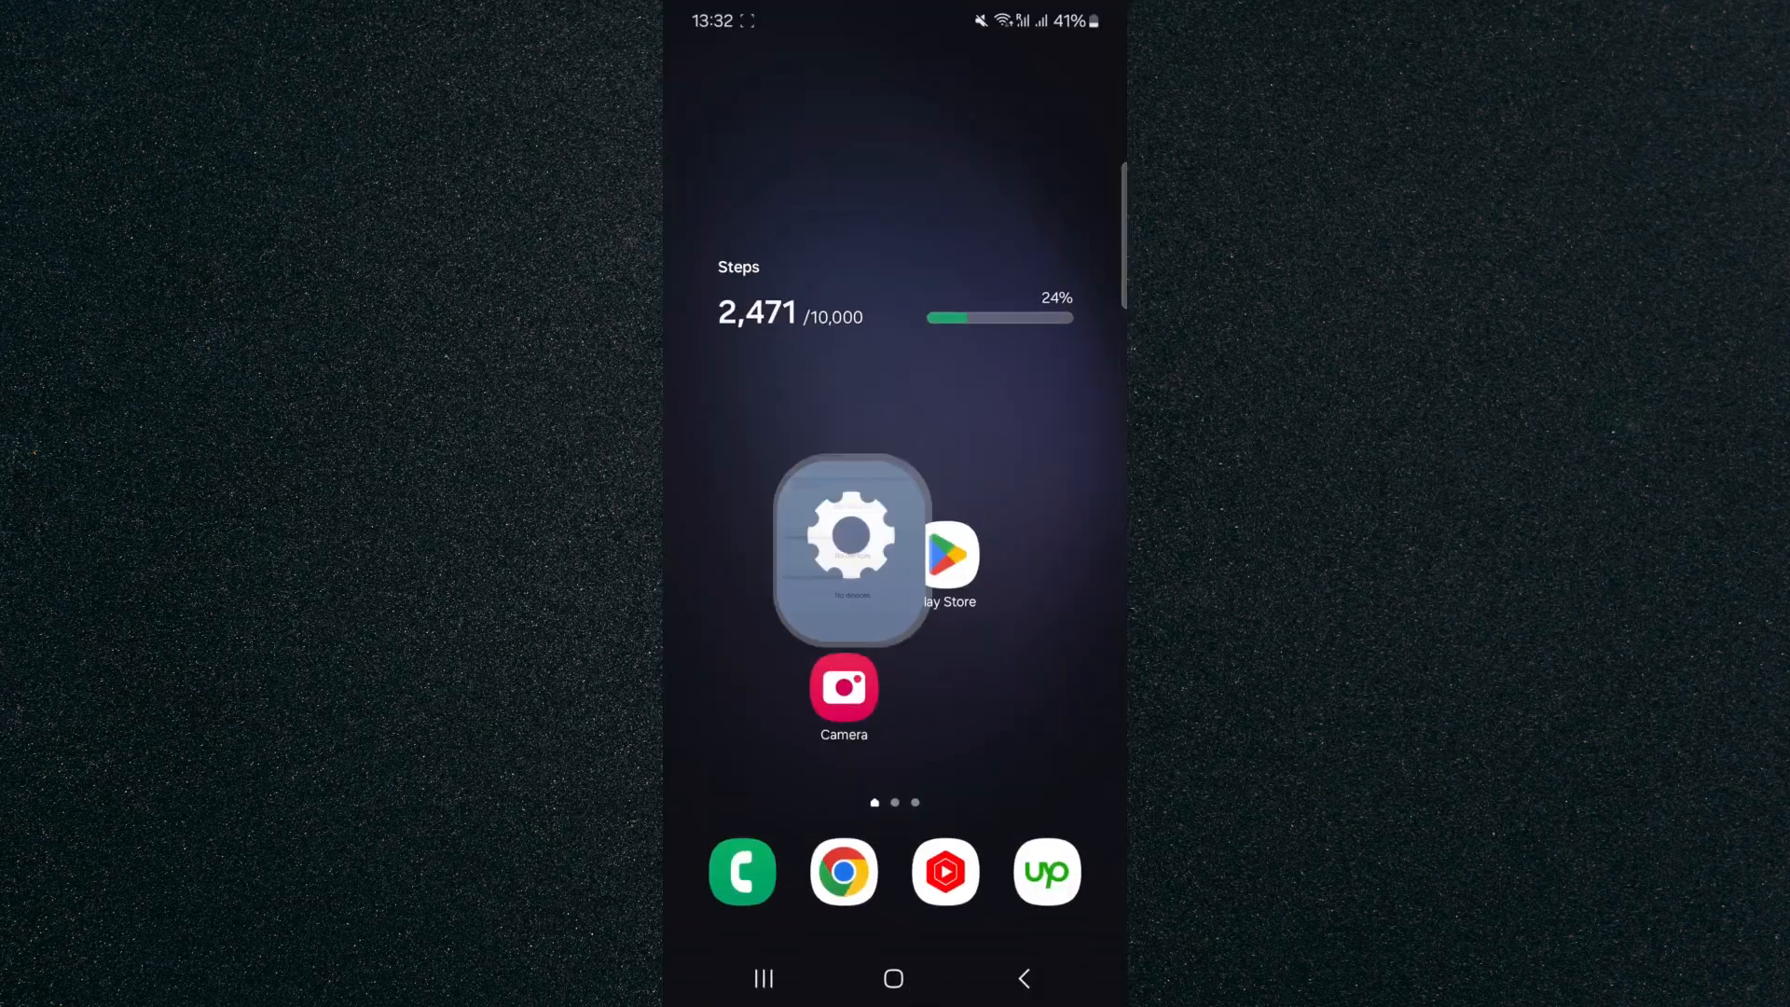
{"action": "left_click", "coordinate": [852, 535]}
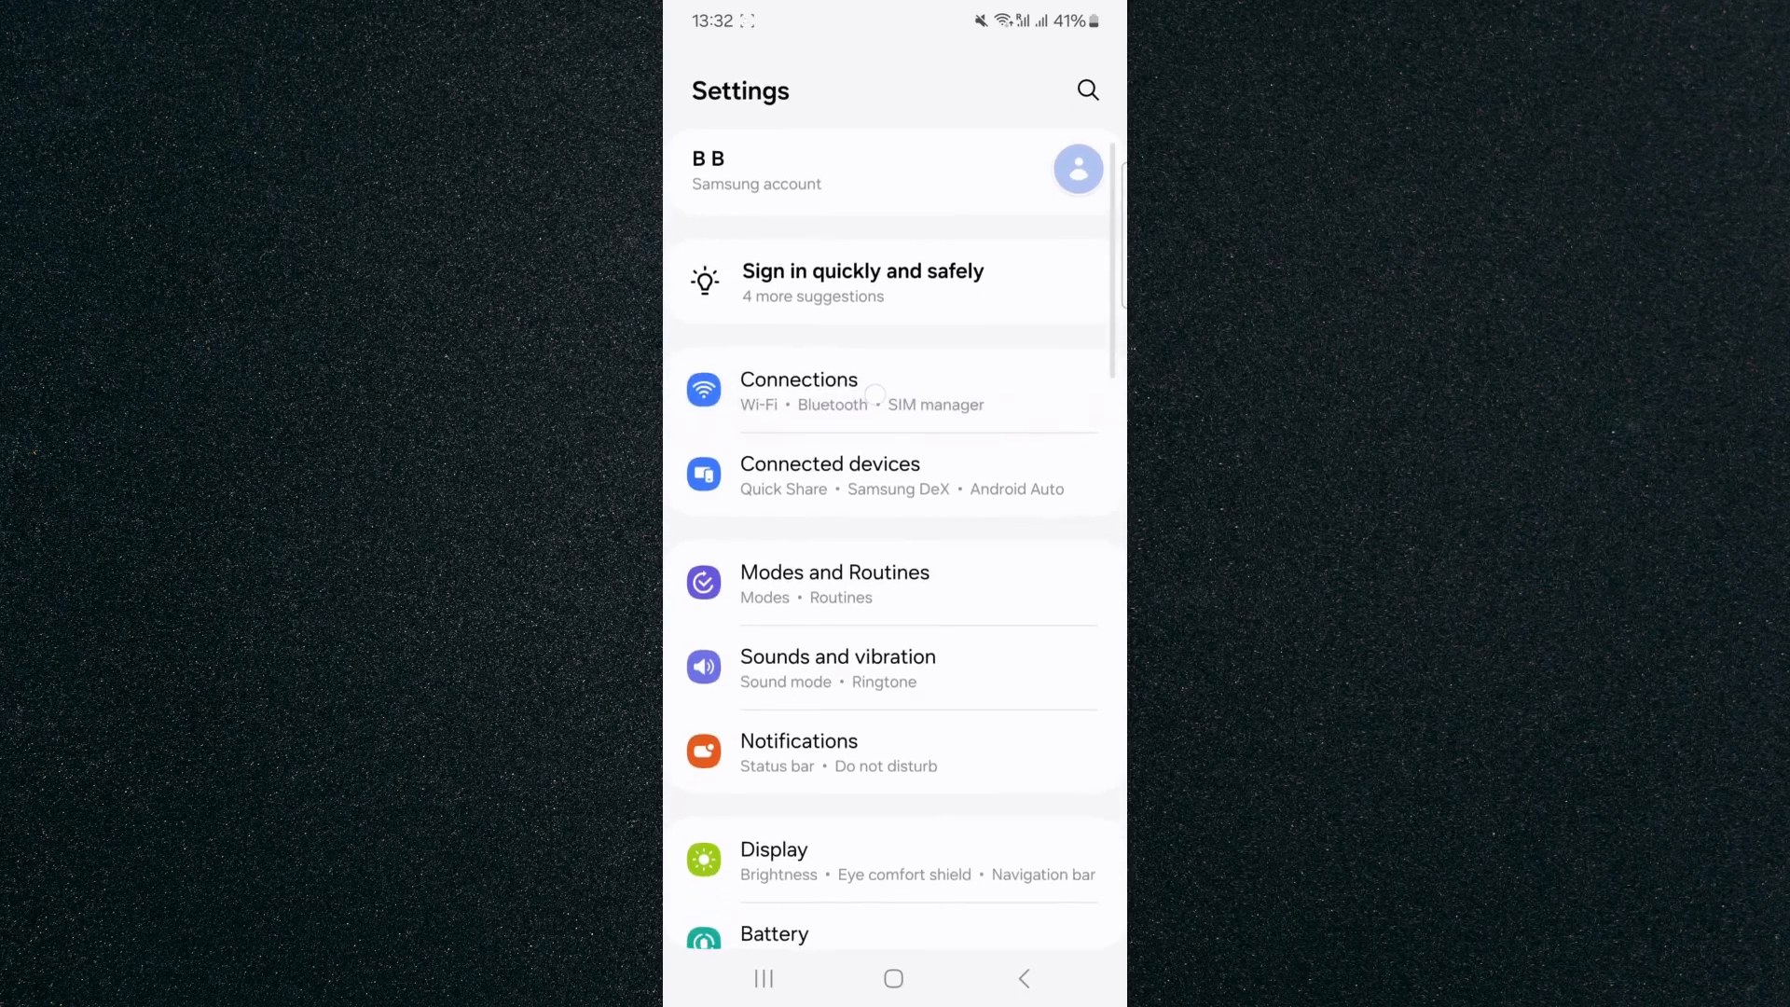
Navigate Connections > Mobile Hotspot and Tethering > Mobile Hotspot and verify the limit reads 1024 MB
{"action": "left_click", "coordinate": [798, 392]}
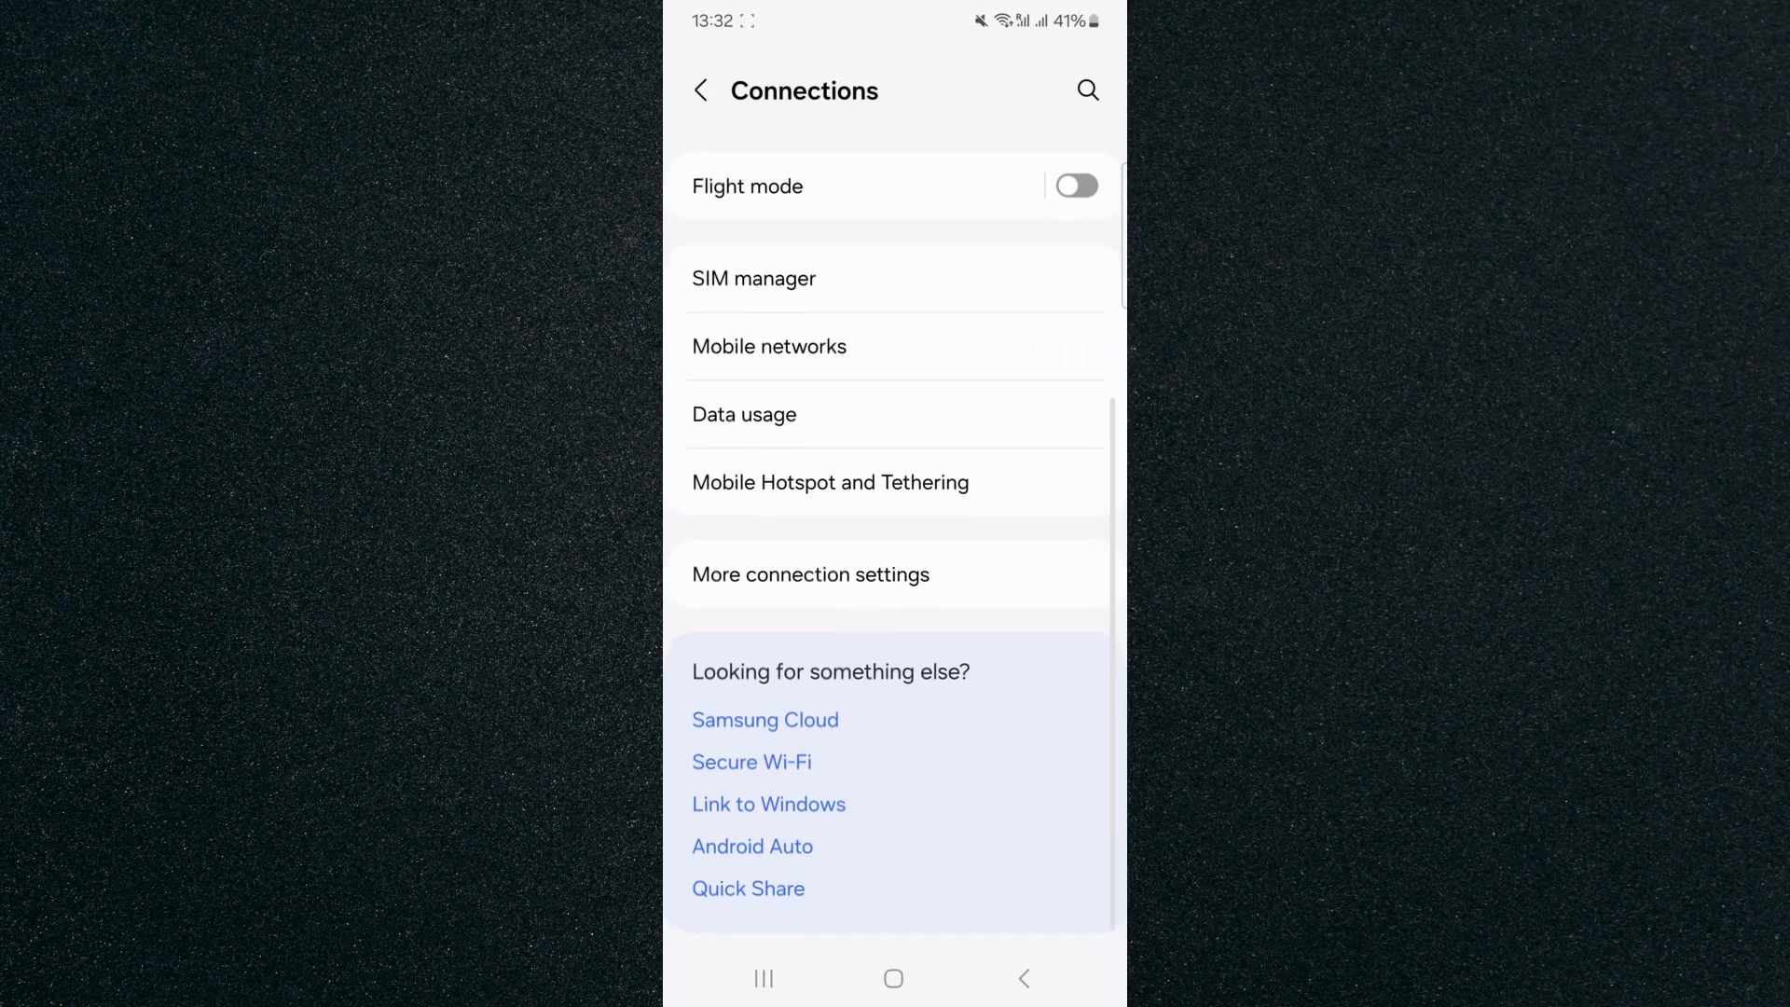
{"action": "left_click", "coordinate": [830, 481]}
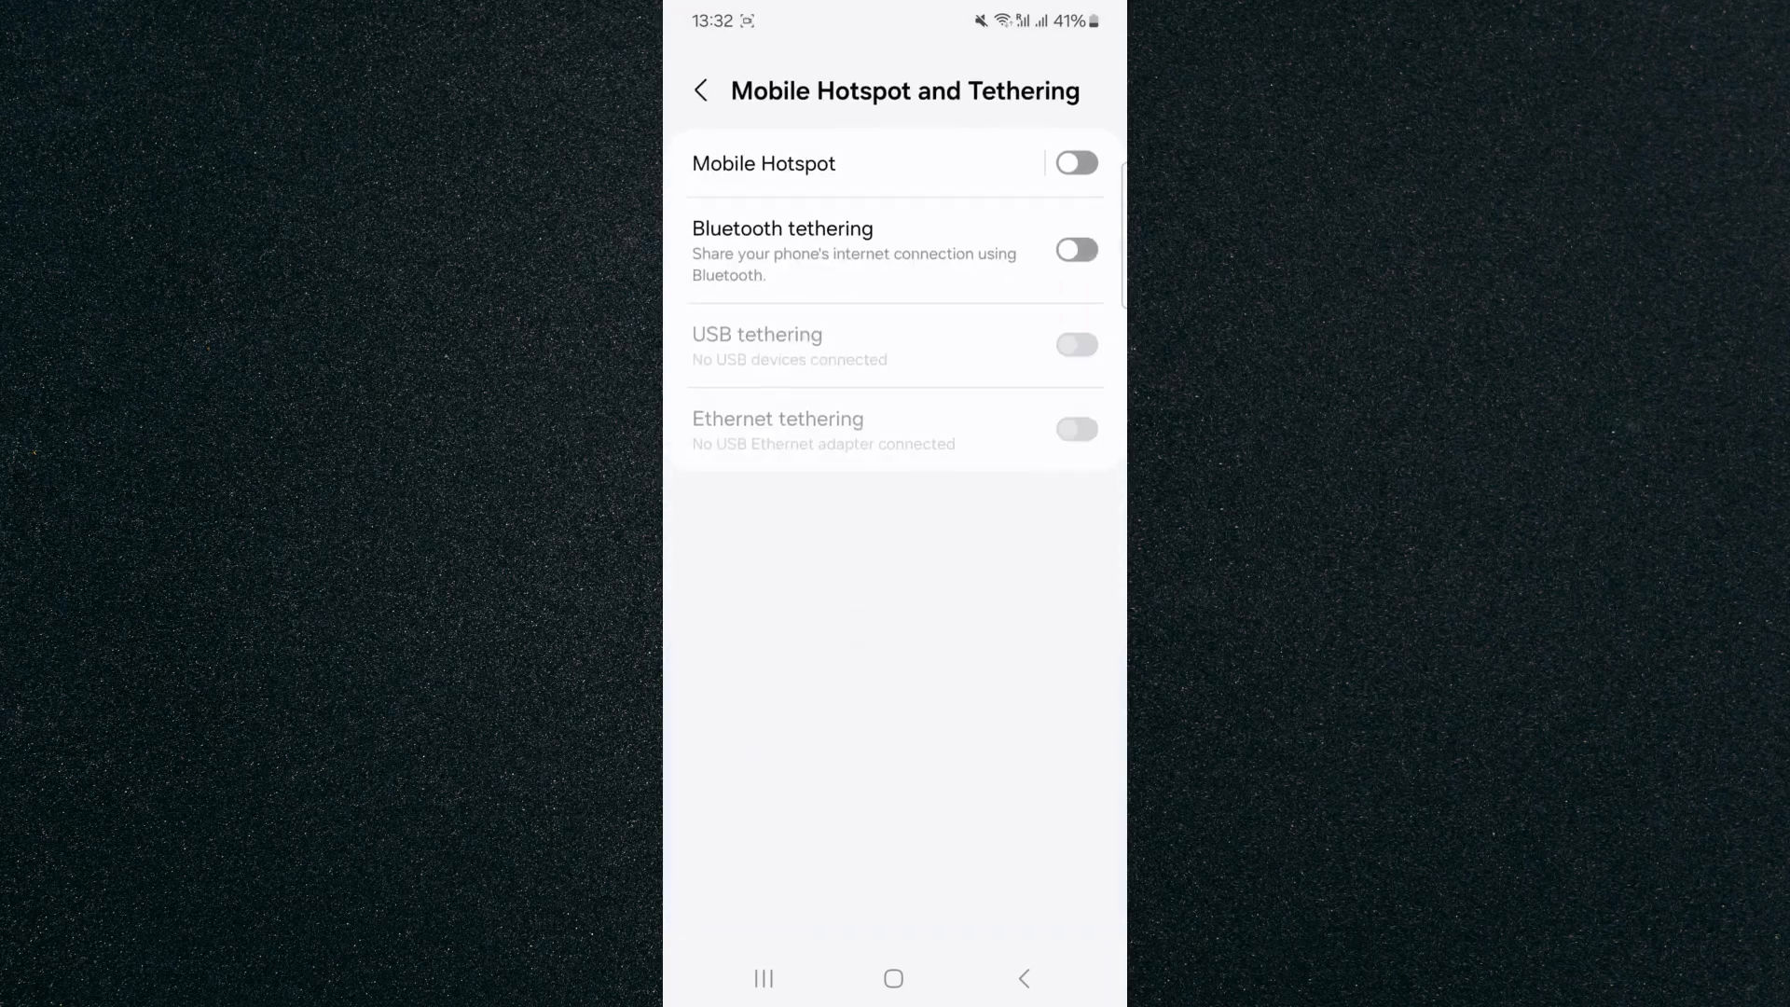
{"action": "left_click", "coordinate": [765, 164]}
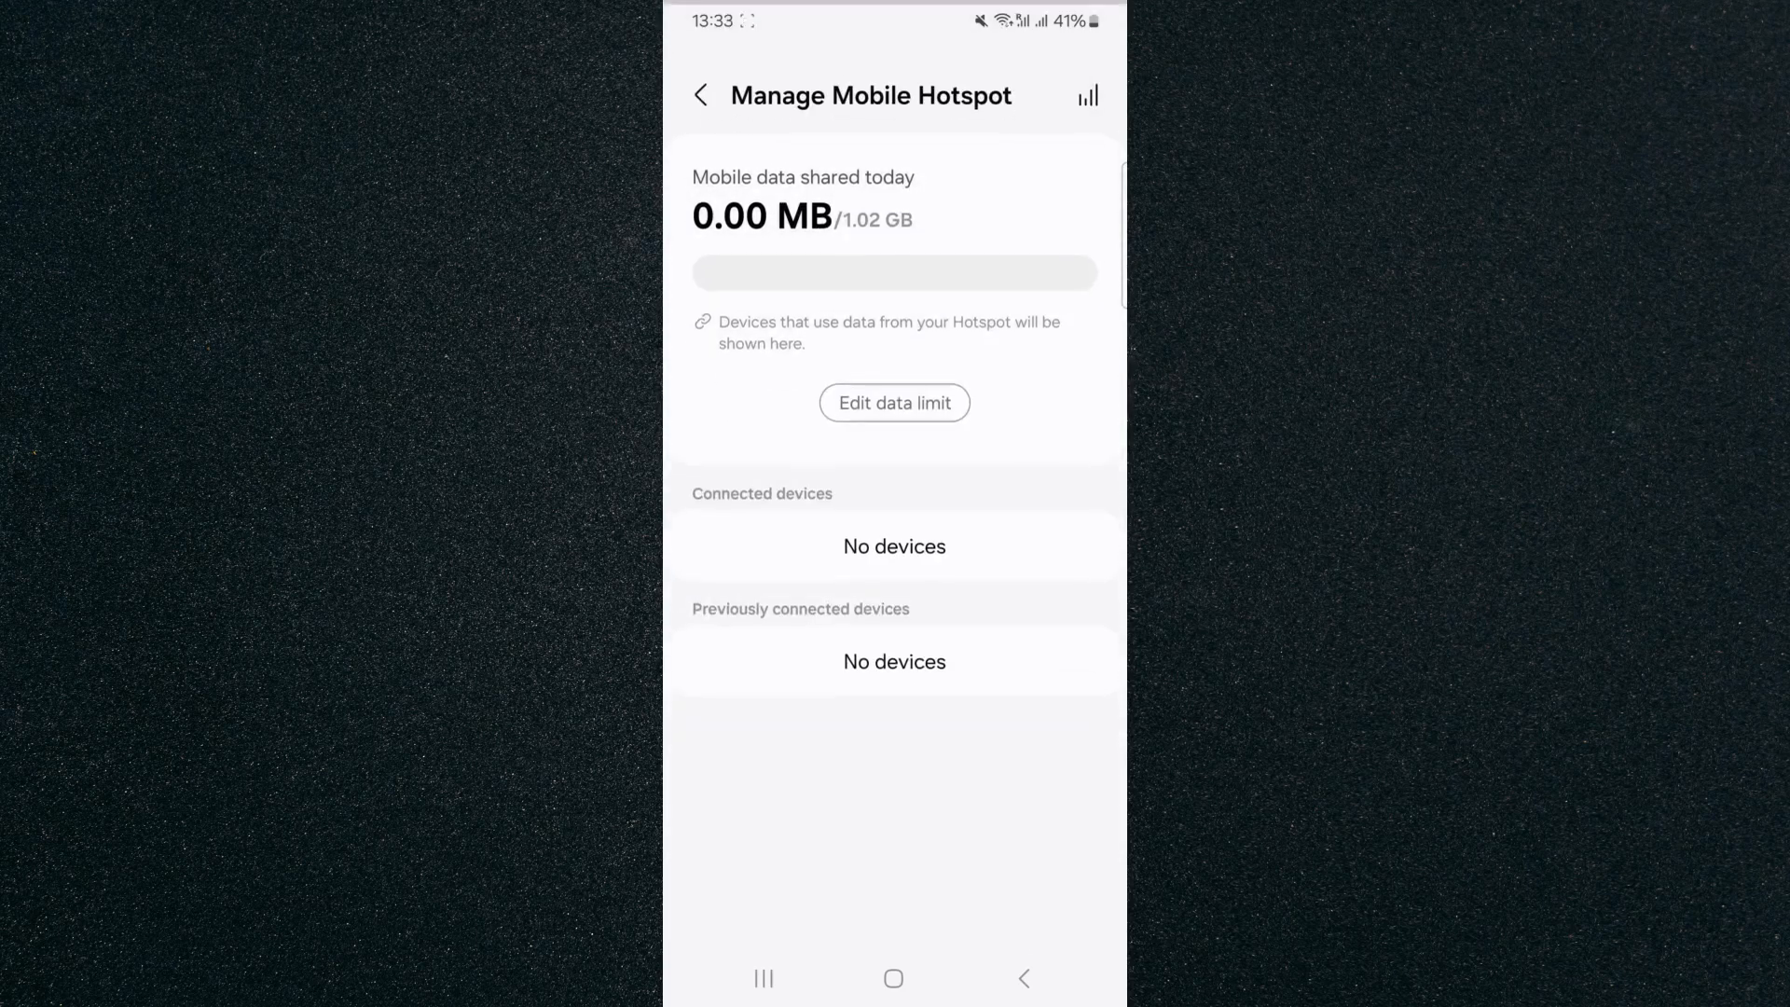
{"action": "left_click", "coordinate": [893, 403]}
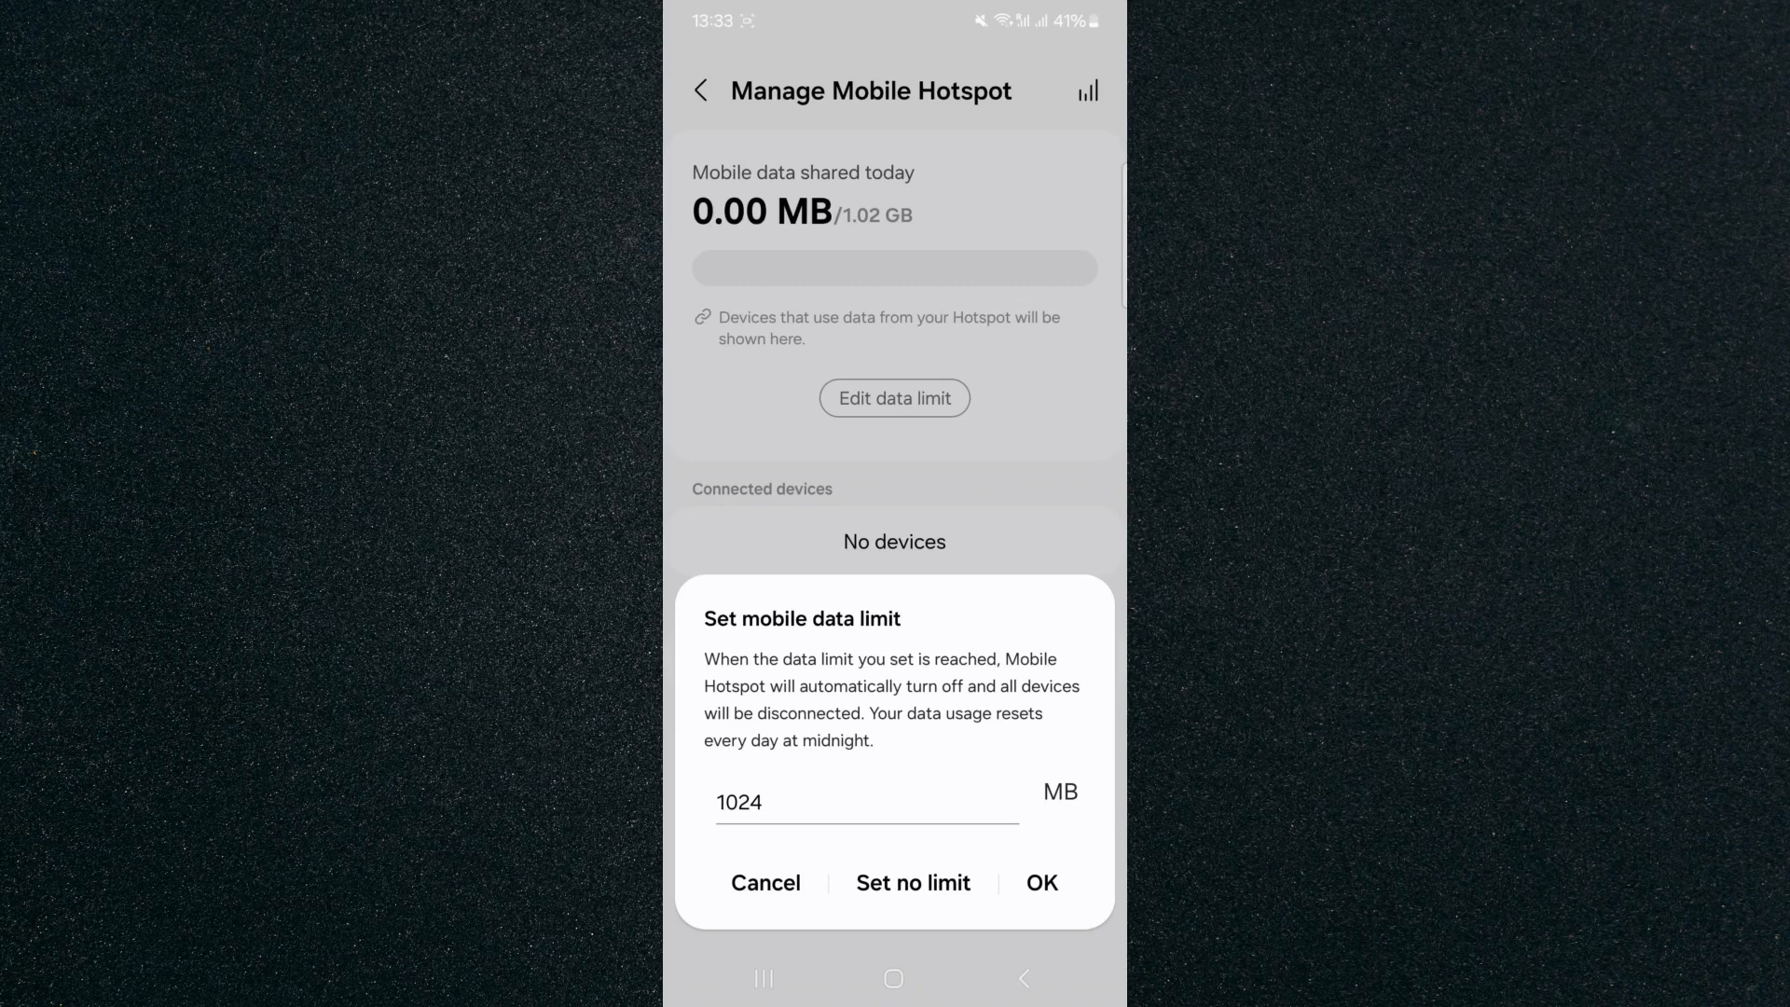